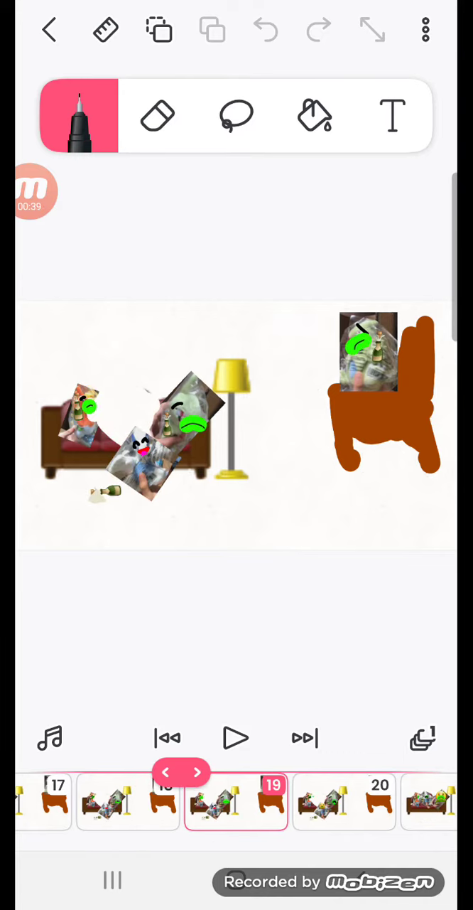
Step through the timeline thumbnails to frame 28, showing the vomiting emoji beside the lamp.
click(204, 773)
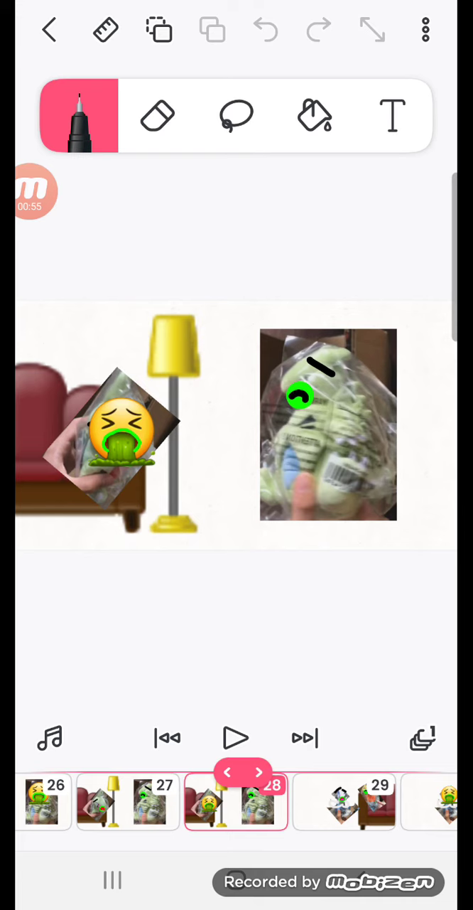
click(259, 772)
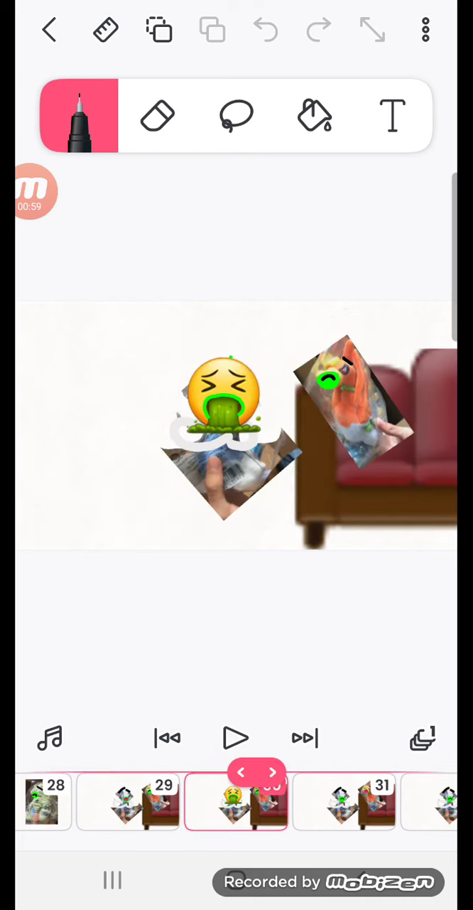
Advance through timeline thumbnails from frame 30 via 38, 42 and 44 to frame 45.
click(279, 773)
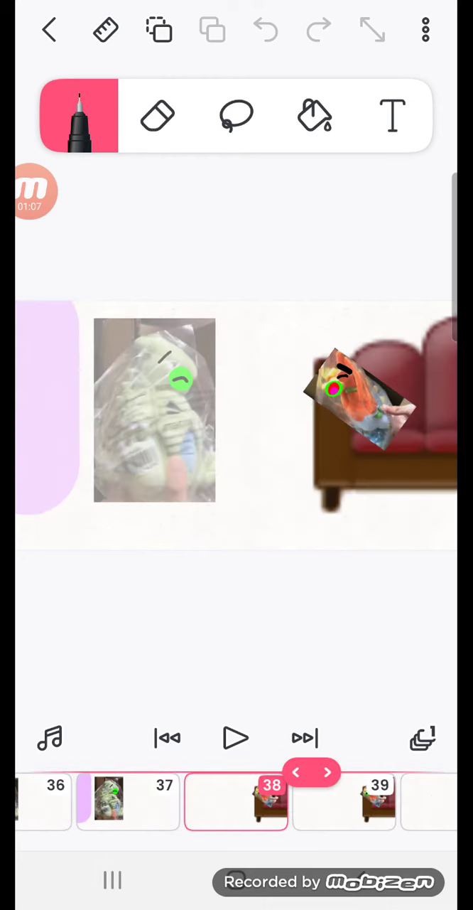
click(328, 772)
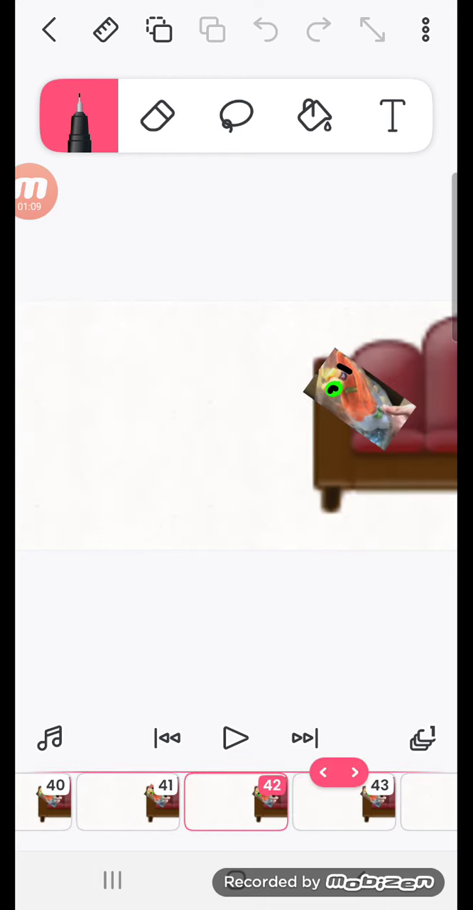
click(369, 772)
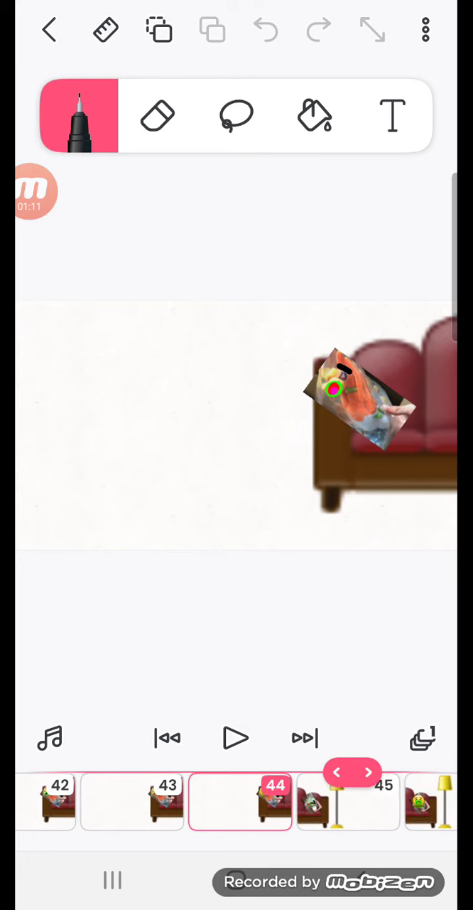
click(377, 773)
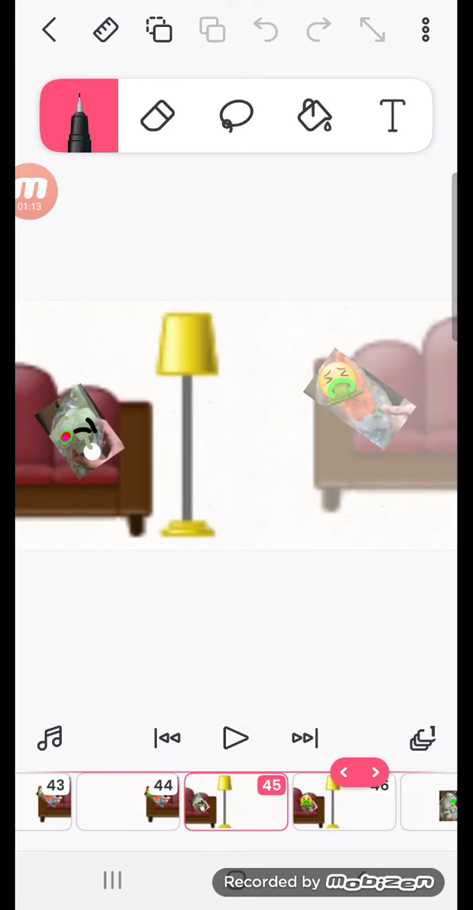